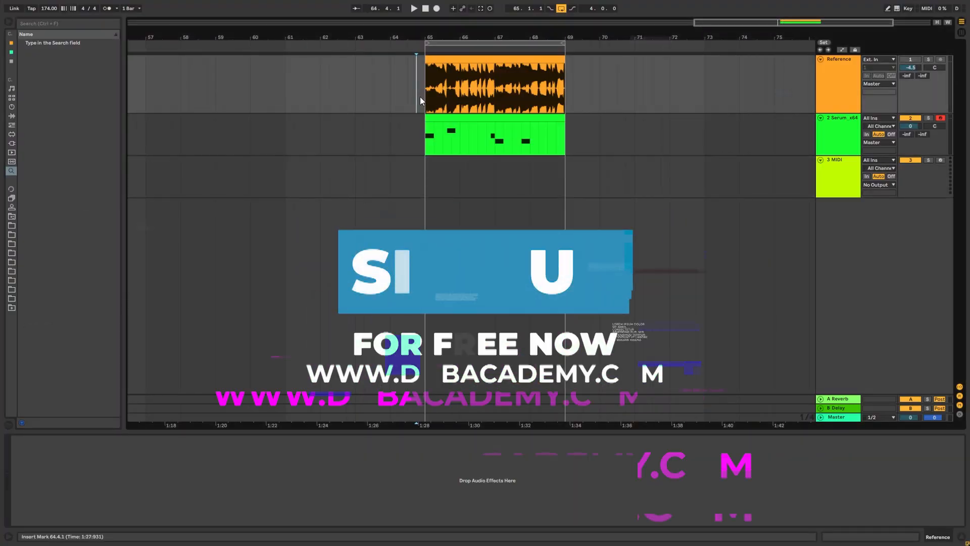
Open the Serum plugin window on the Serum MIDI track.
click(837, 176)
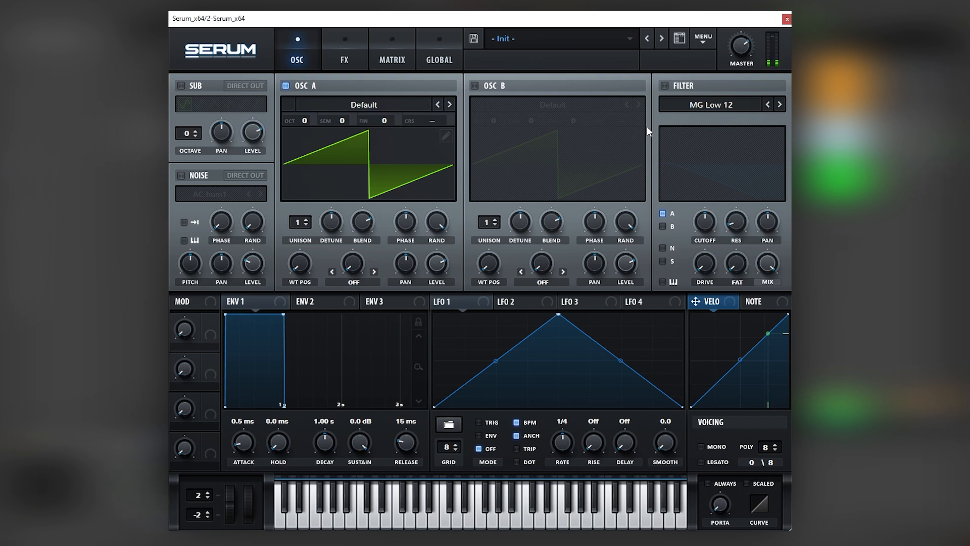
mouse_move(650, 118)
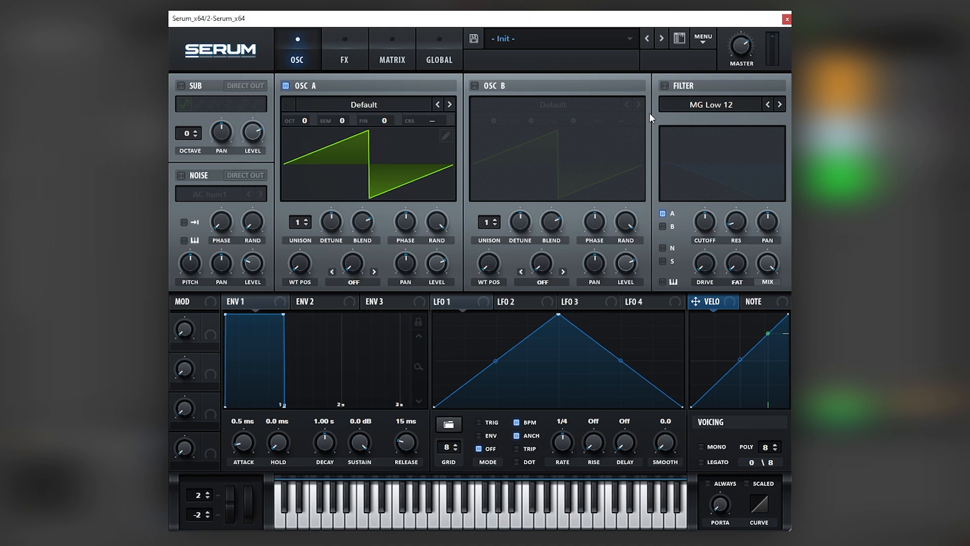
mouse_move(187, 93)
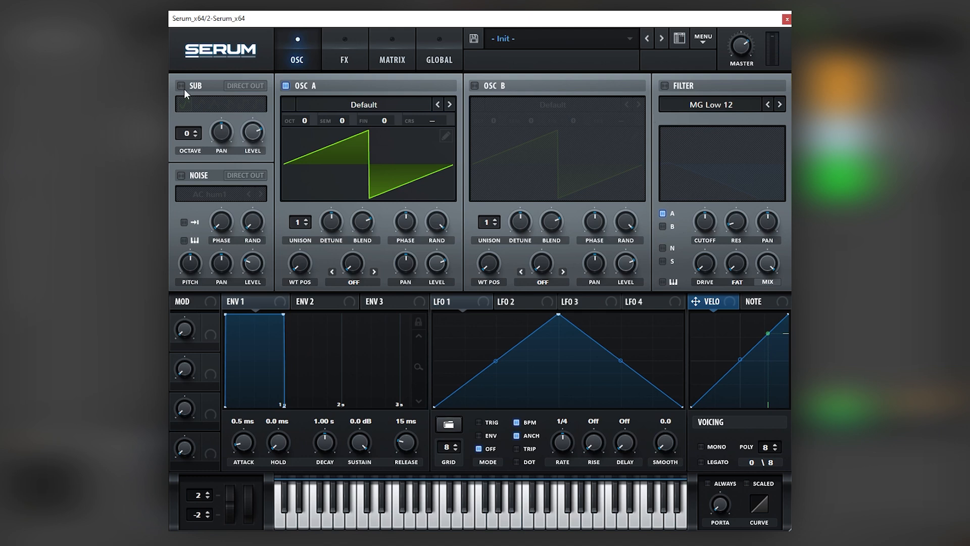
Enable the sub oscillator and lower its octave.
click(475, 85)
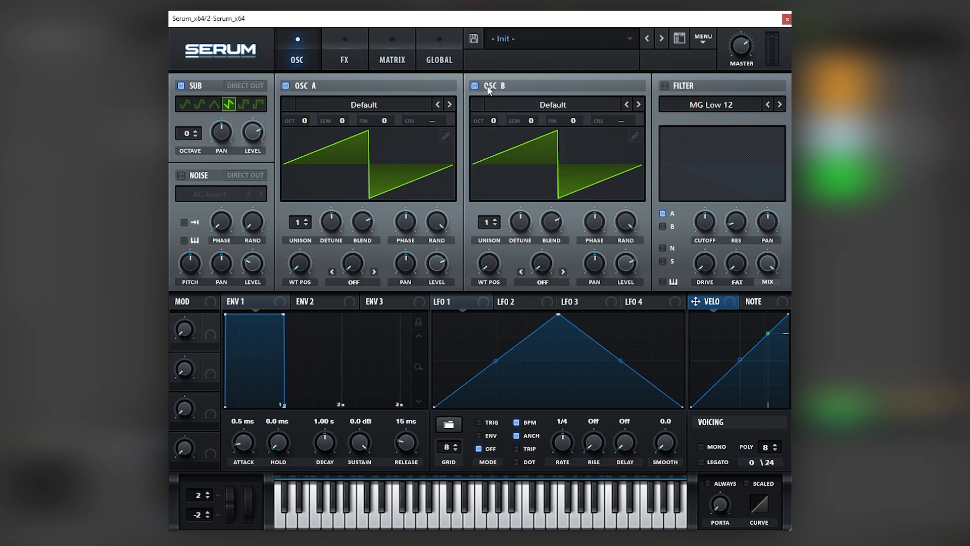
mouse_move(452, 130)
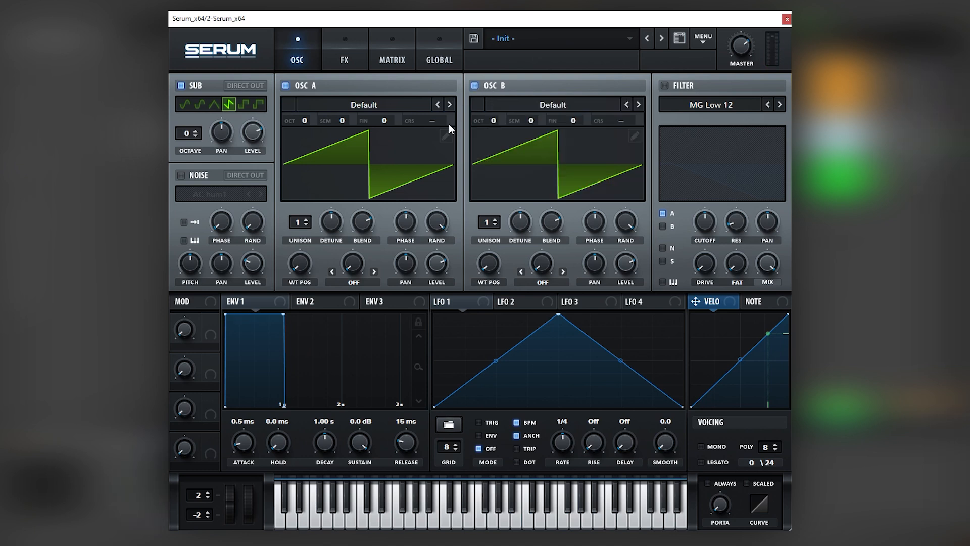
mouse_move(201, 143)
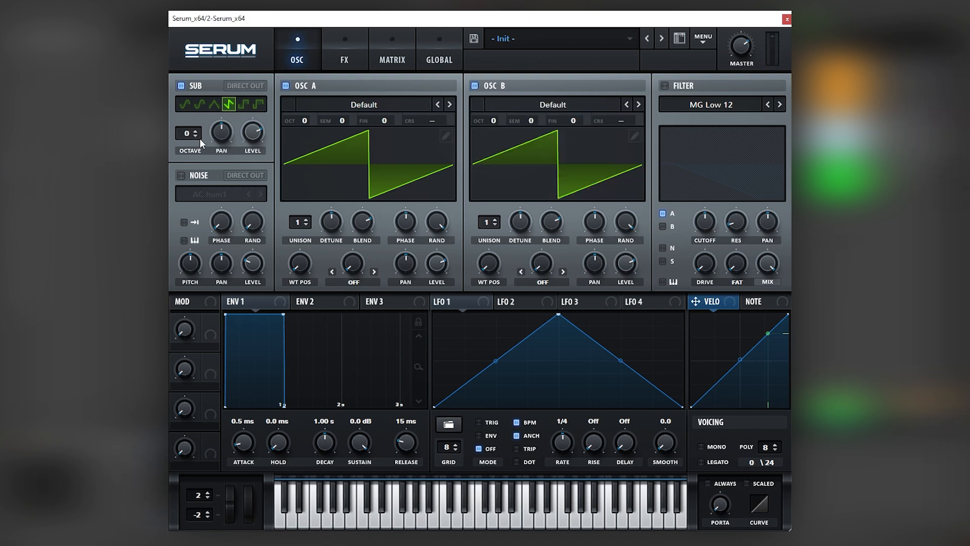
click(198, 137)
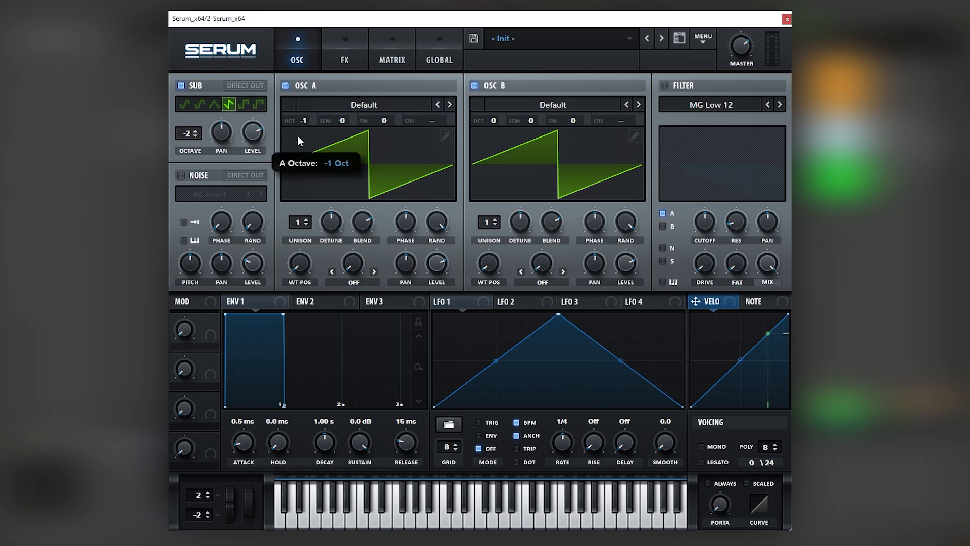
mouse_move(303, 145)
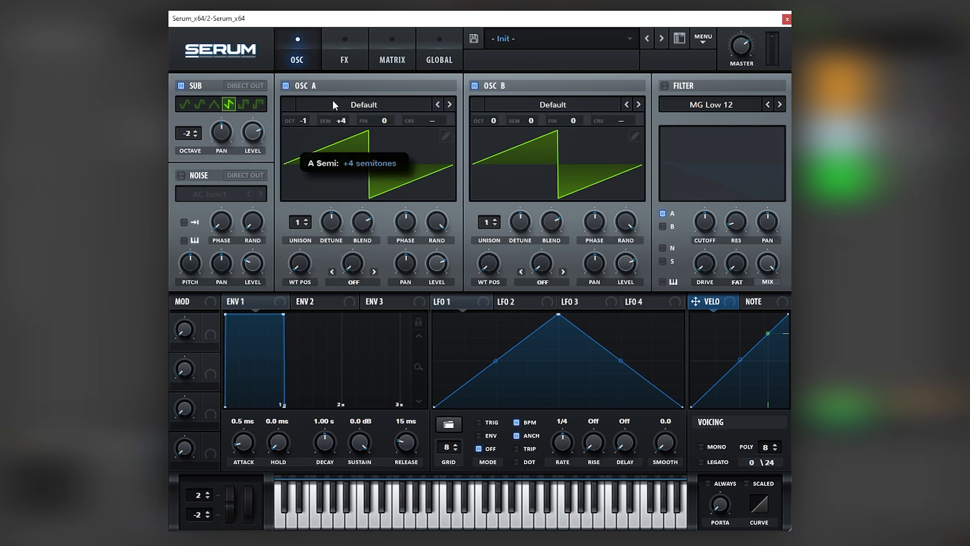
mouse_move(343, 131)
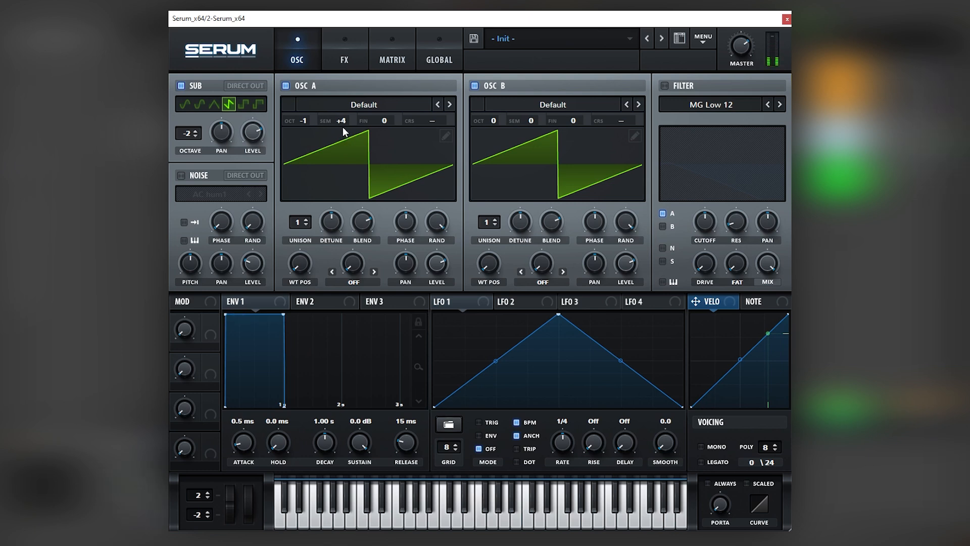
mouse_move(493, 120)
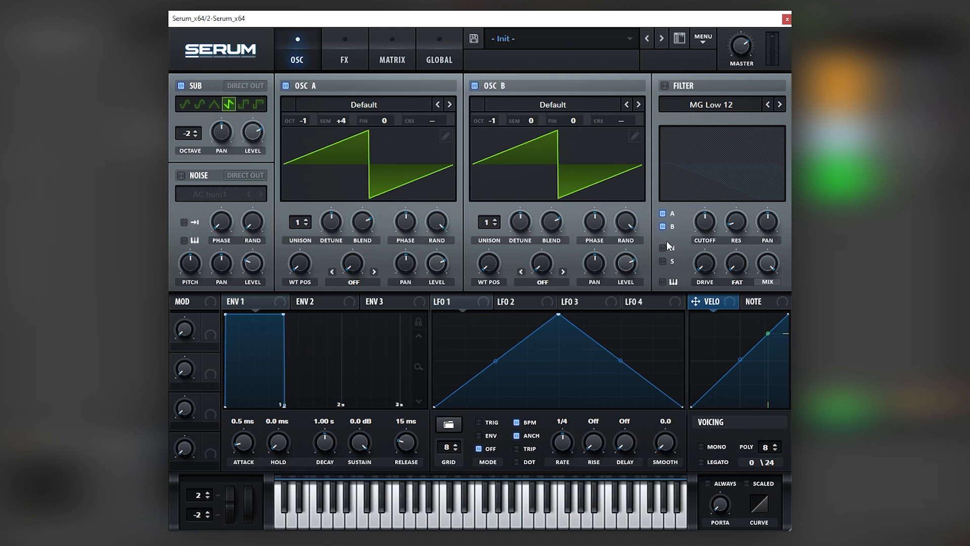
Enable the filter, route the sub oscillator through it, and set LFO 1 to envelope mode.
click(662, 248)
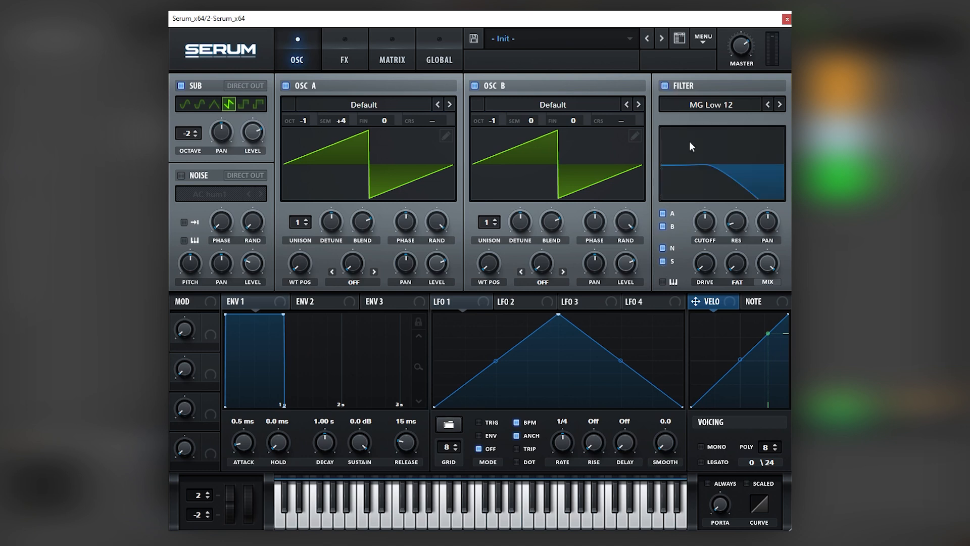
mouse_move(659, 256)
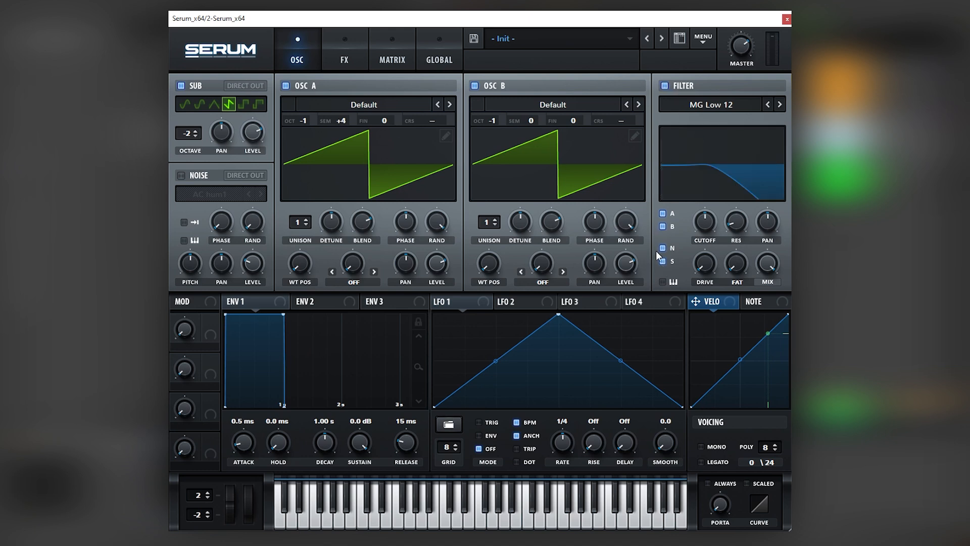
click(441, 301)
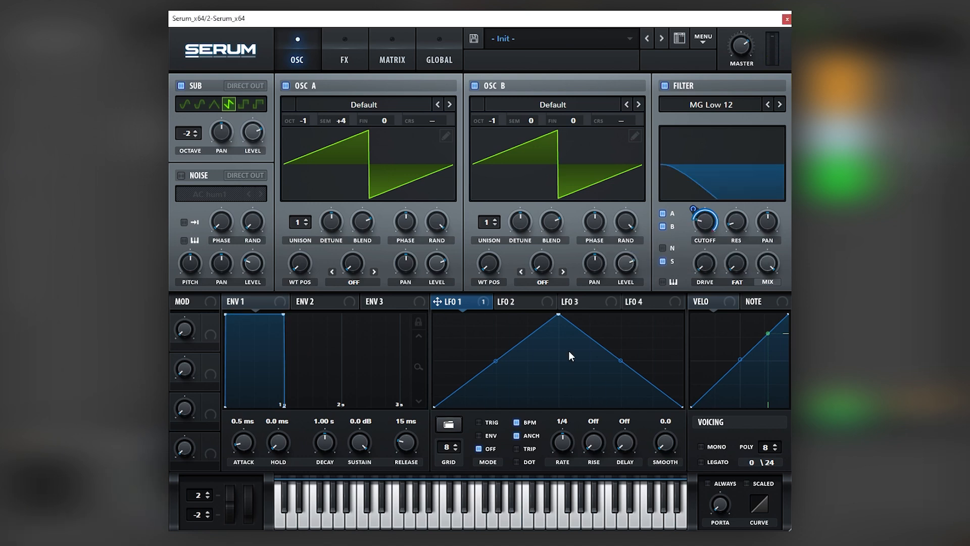
click(479, 435)
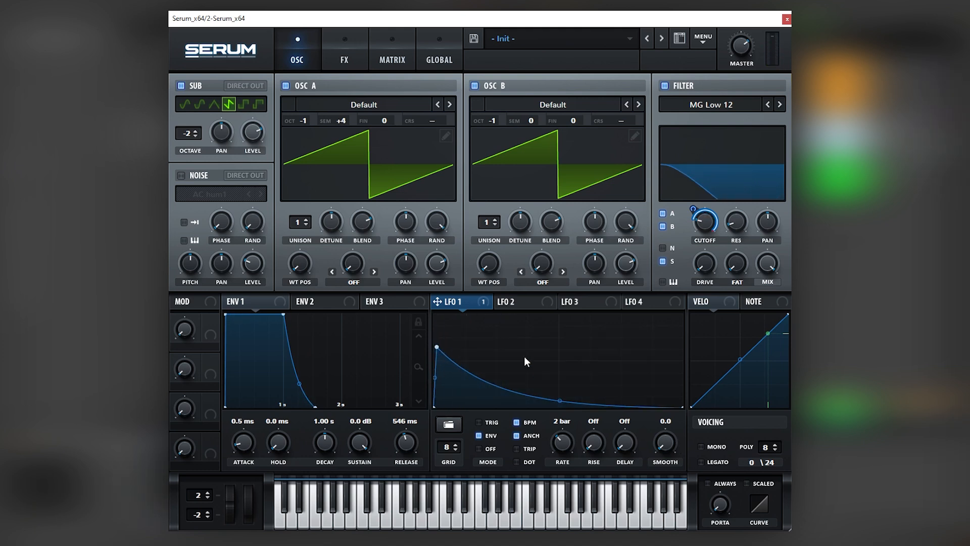
mouse_move(513, 359)
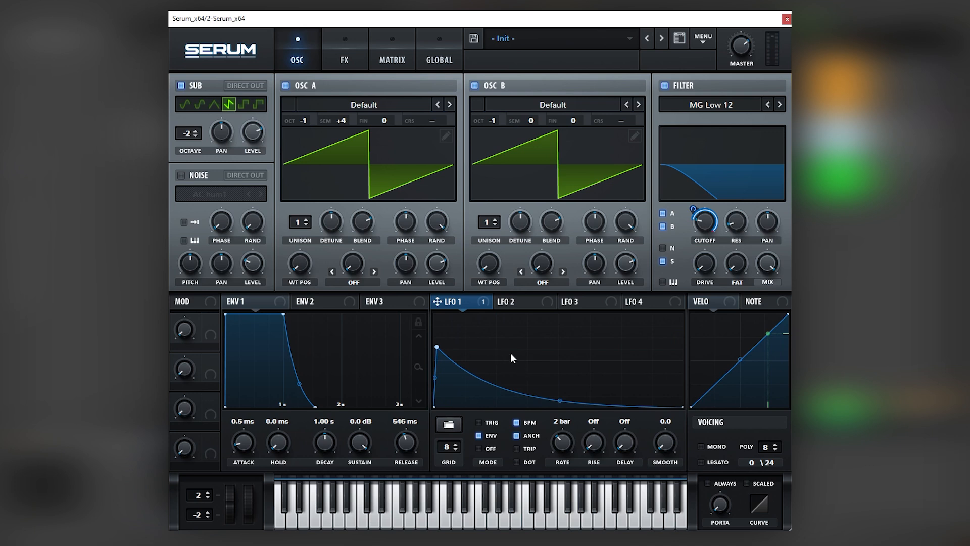
mouse_move(770, 116)
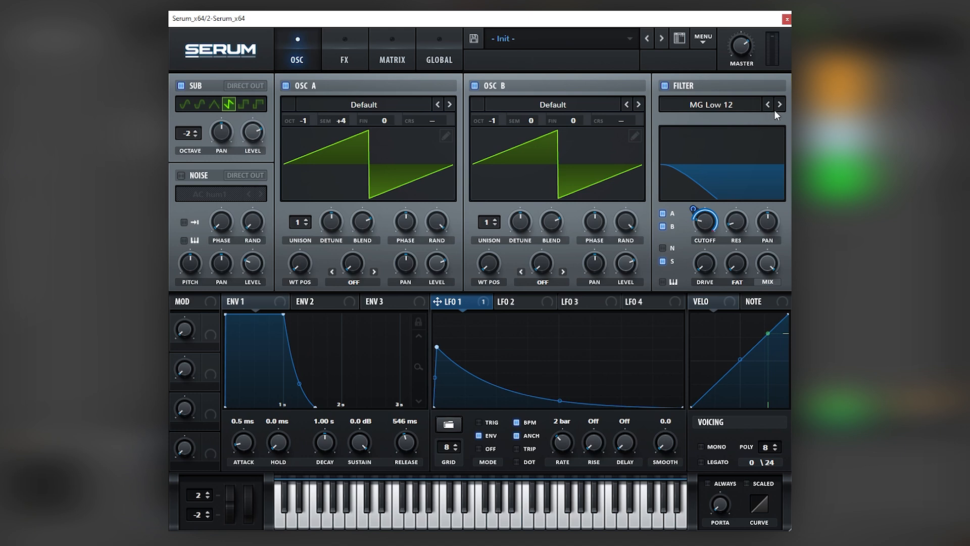
Switch the filter to the gentler MG Low 6 slope, then turn on a Tube distortion effect.
click(767, 104)
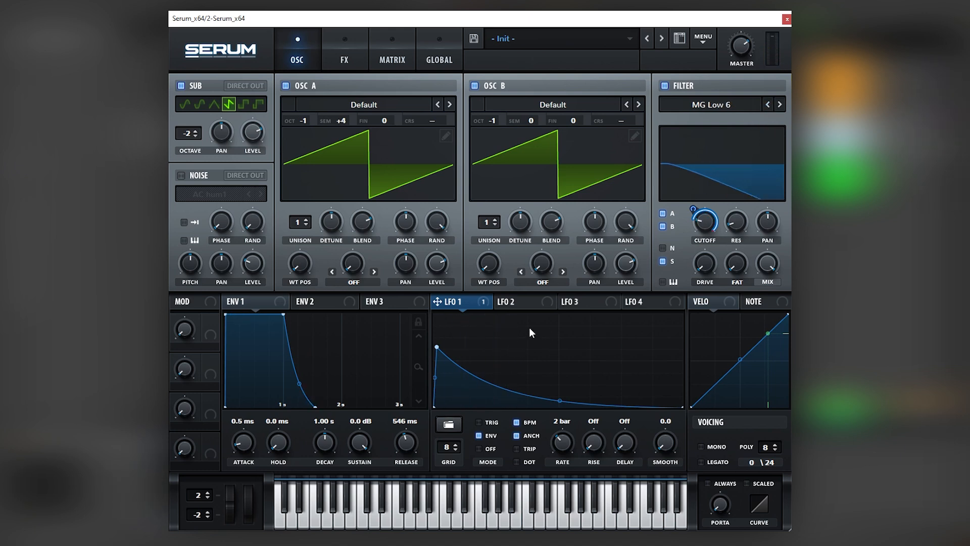
mouse_move(374, 174)
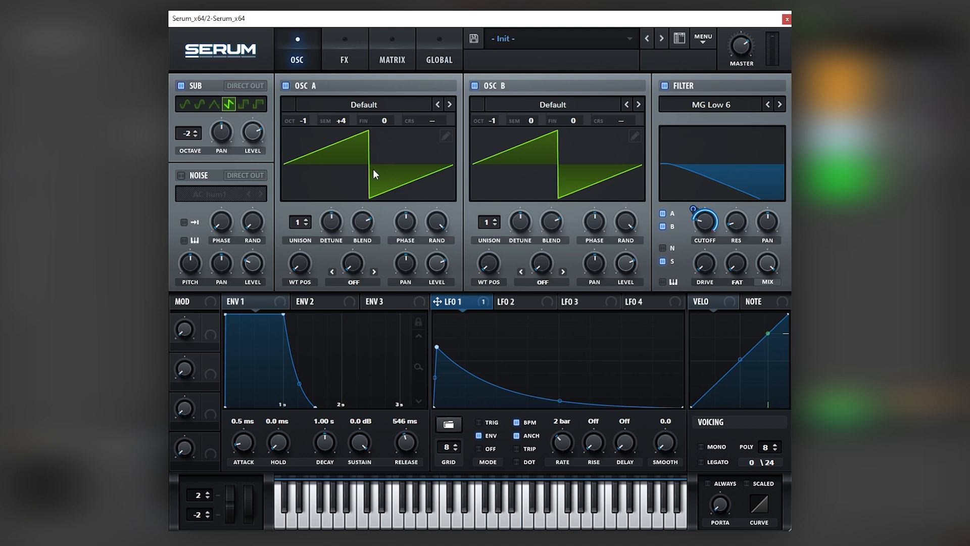
click(344, 50)
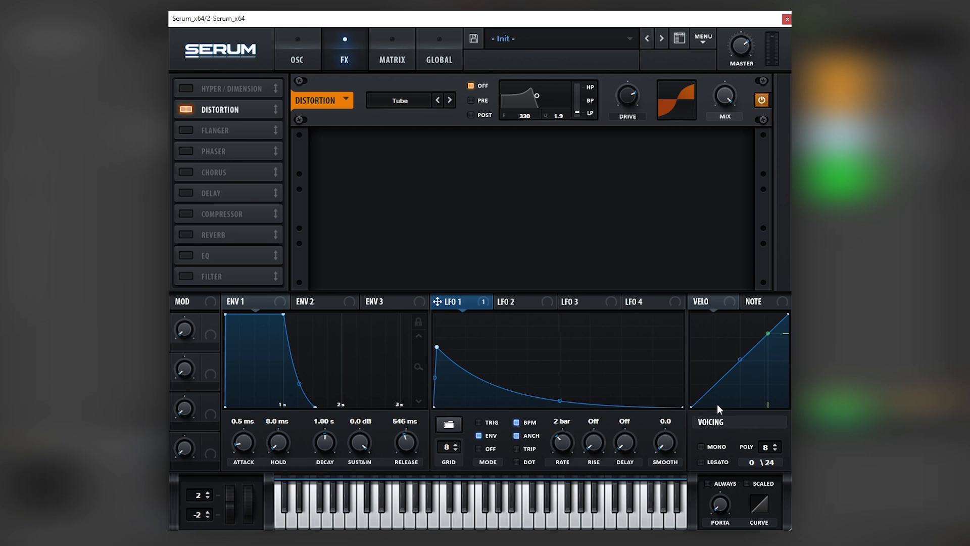
Set Serum's voicing to mono so the bass plays one note at a time.
click(700, 446)
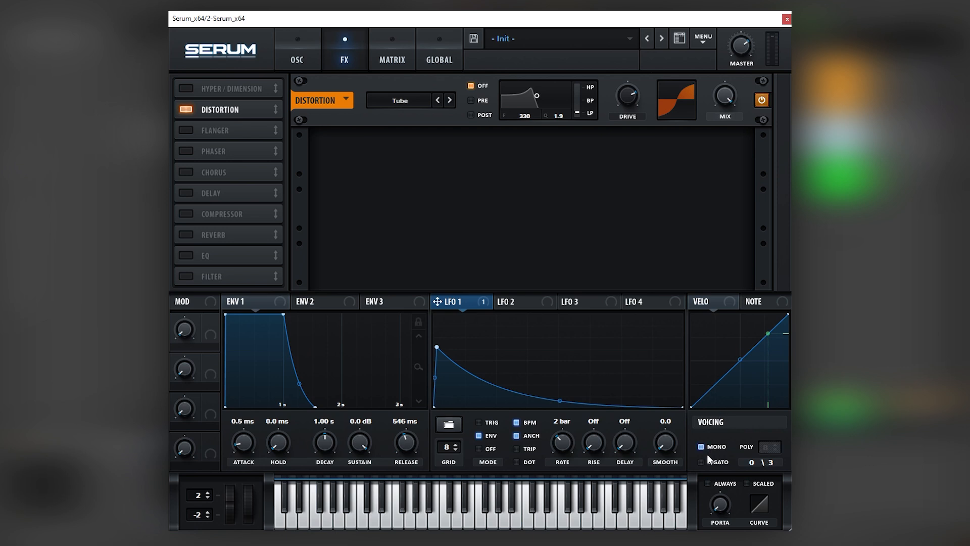
mouse_move(727, 484)
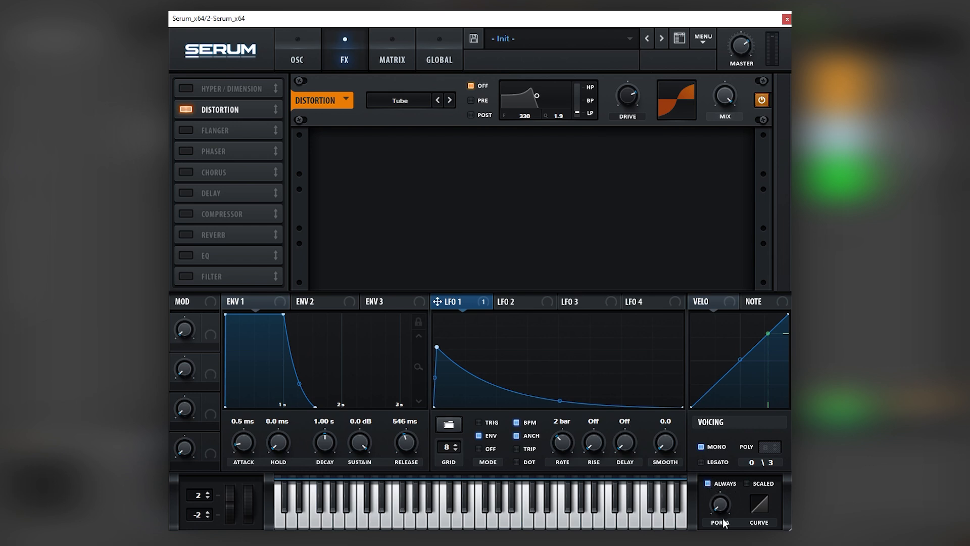
mouse_move(718, 507)
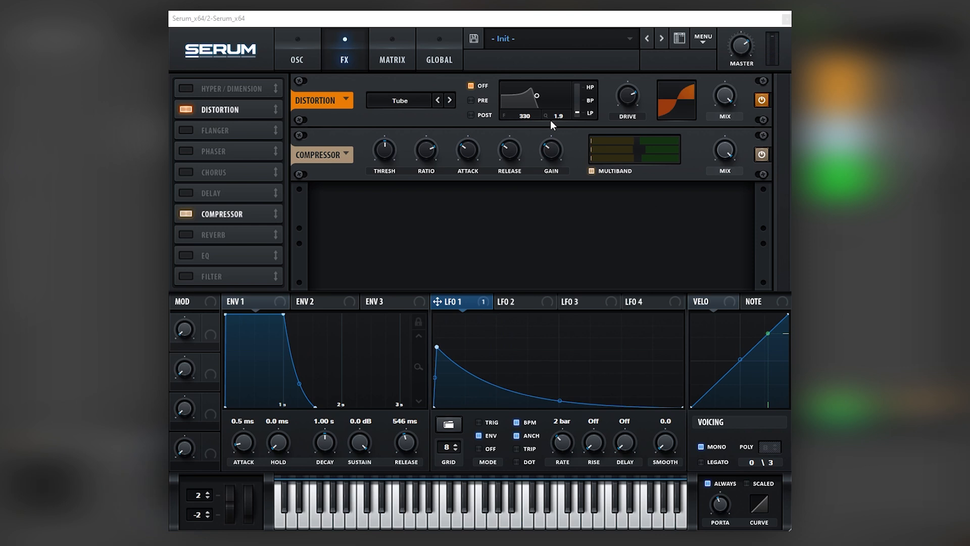
mouse_move(649, 169)
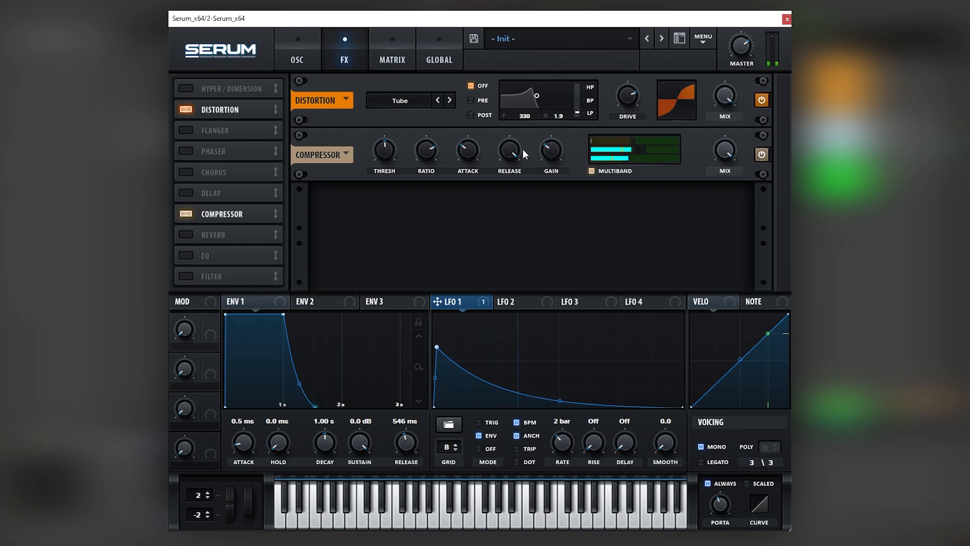
mouse_move(485, 283)
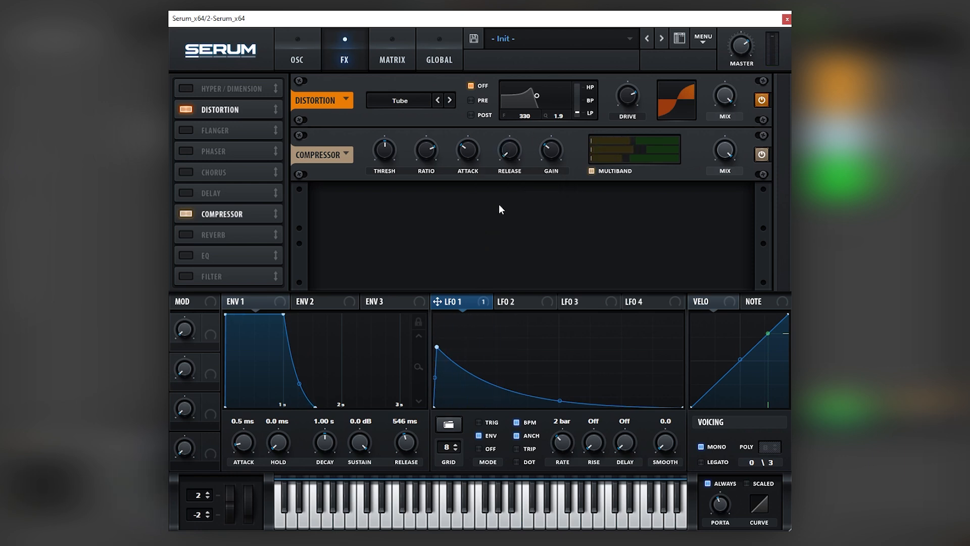
mouse_move(484, 251)
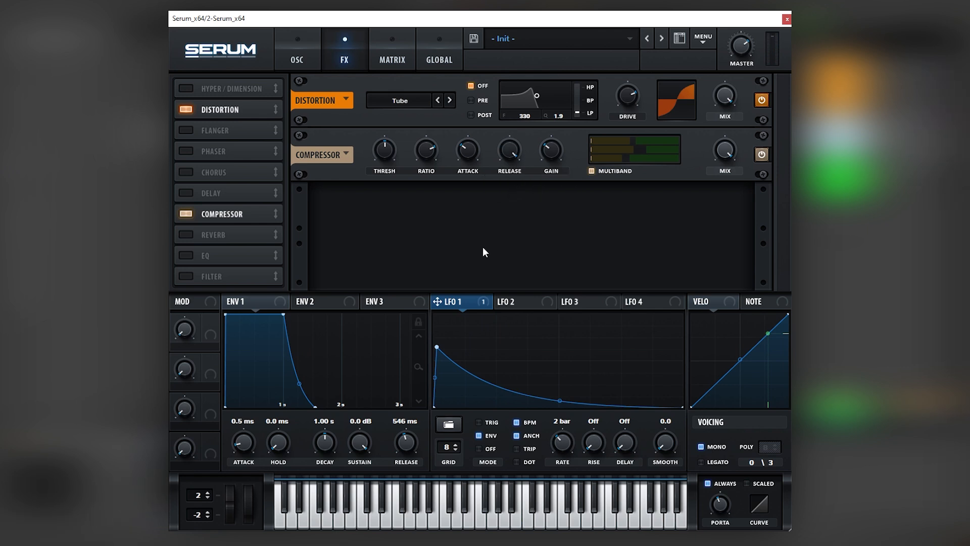
Enable Chorus and Reverb in the effects chain, then return to the oscillator view.
click(212, 171)
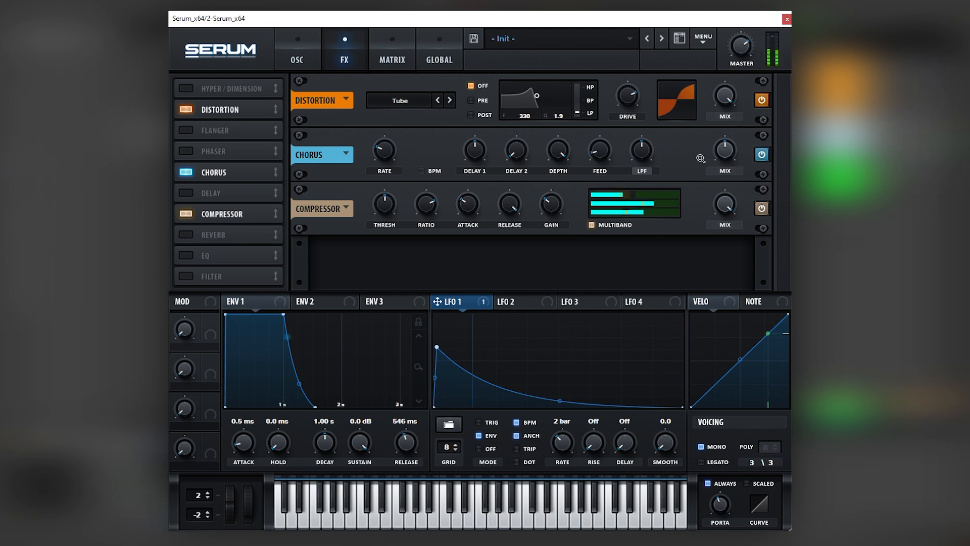
click(183, 234)
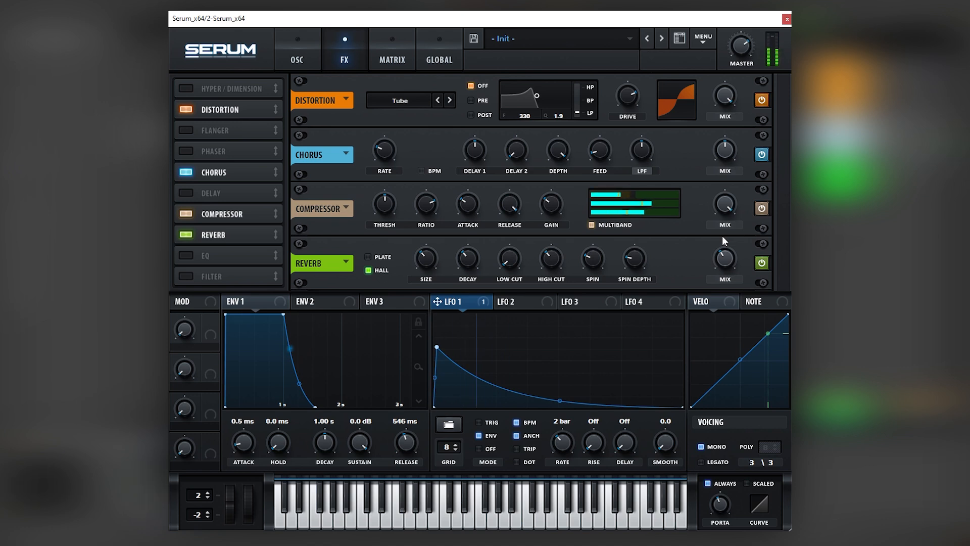
click(298, 49)
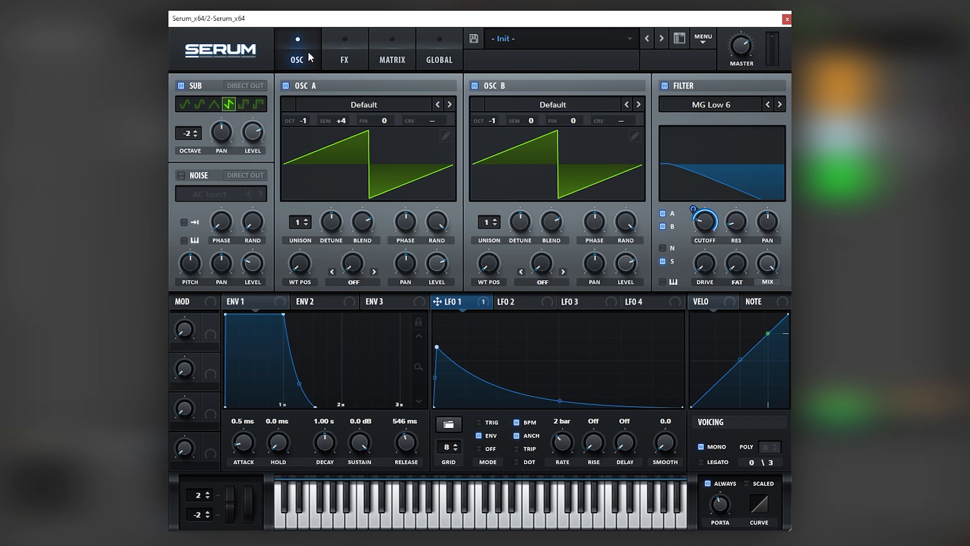
mouse_move(344, 128)
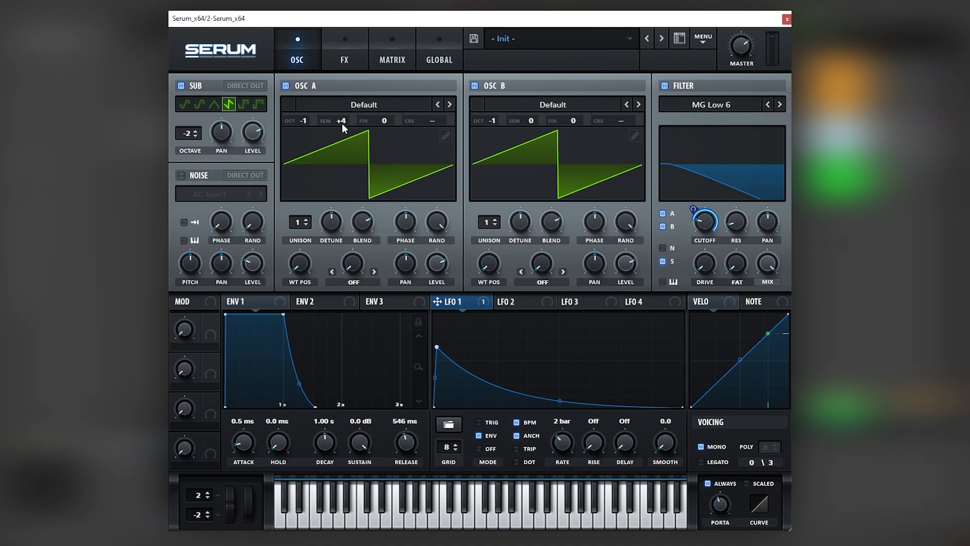
Drag LFO 1's curve into a rising peak, then review the effects chain.
drag(339, 121, 339, 105)
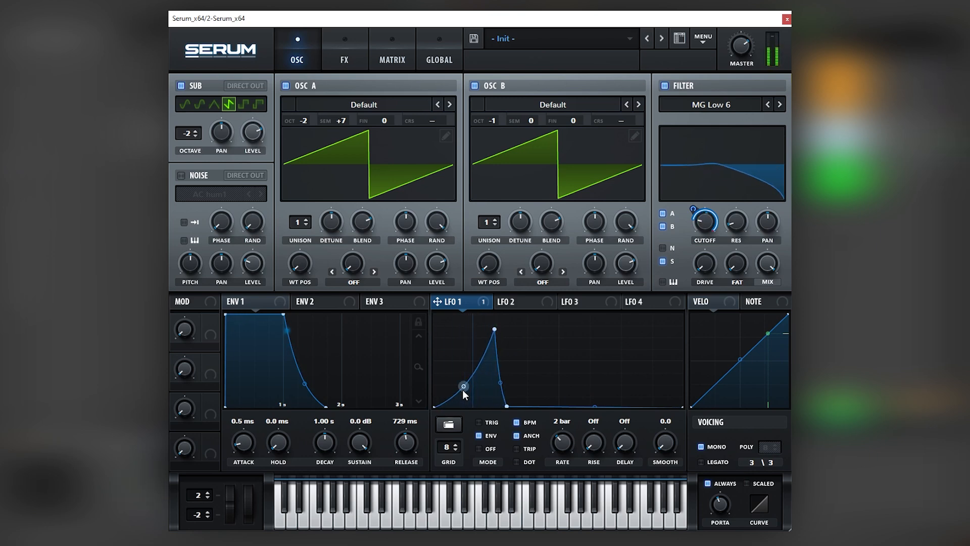
click(344, 50)
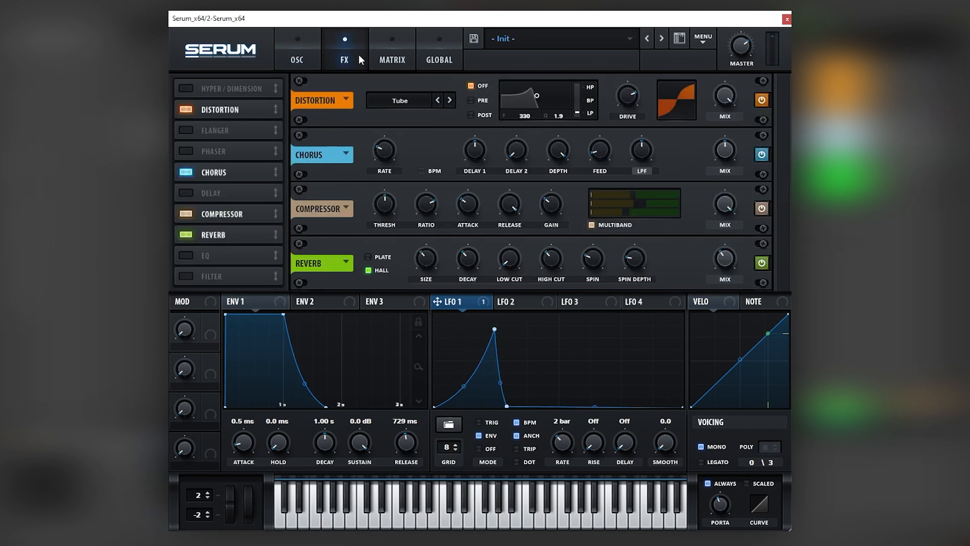
click(296, 50)
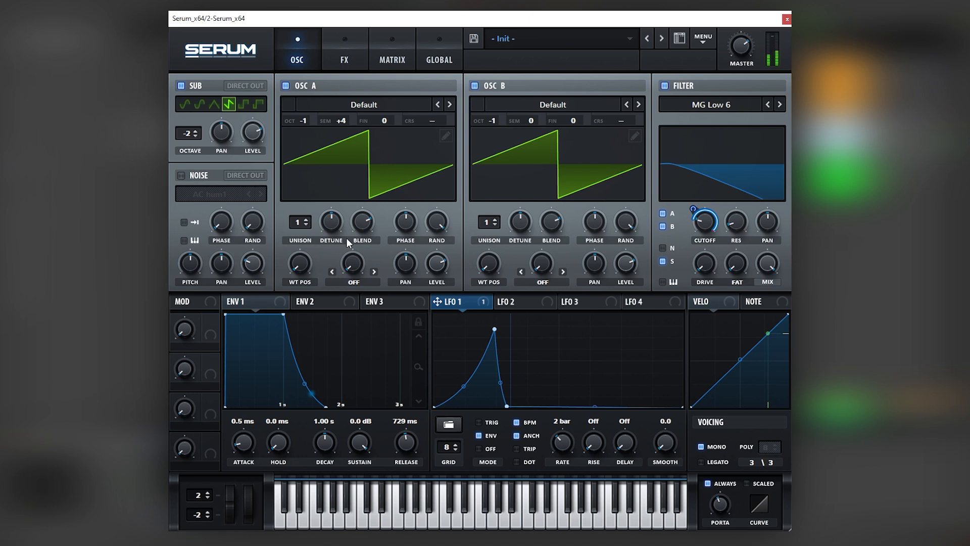
mouse_move(386, 265)
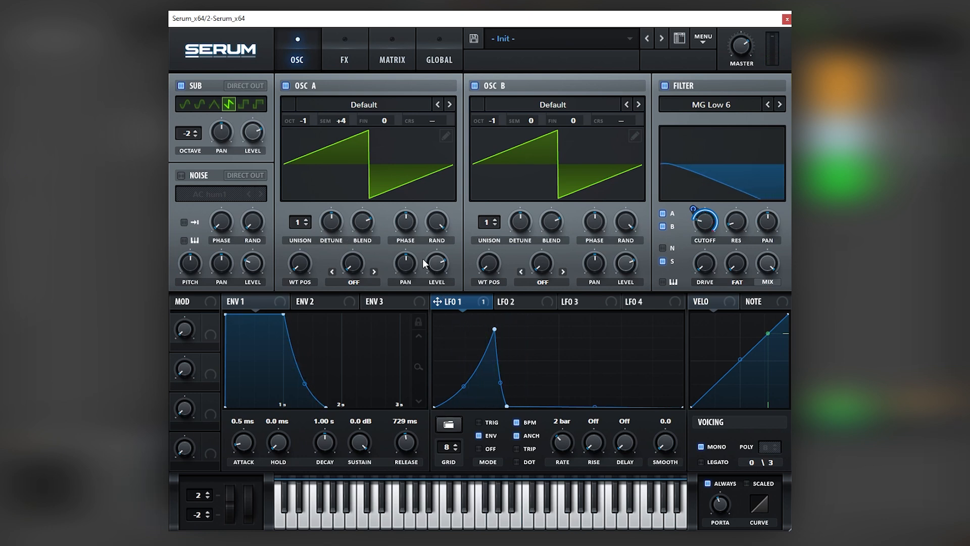
mouse_move(535, 318)
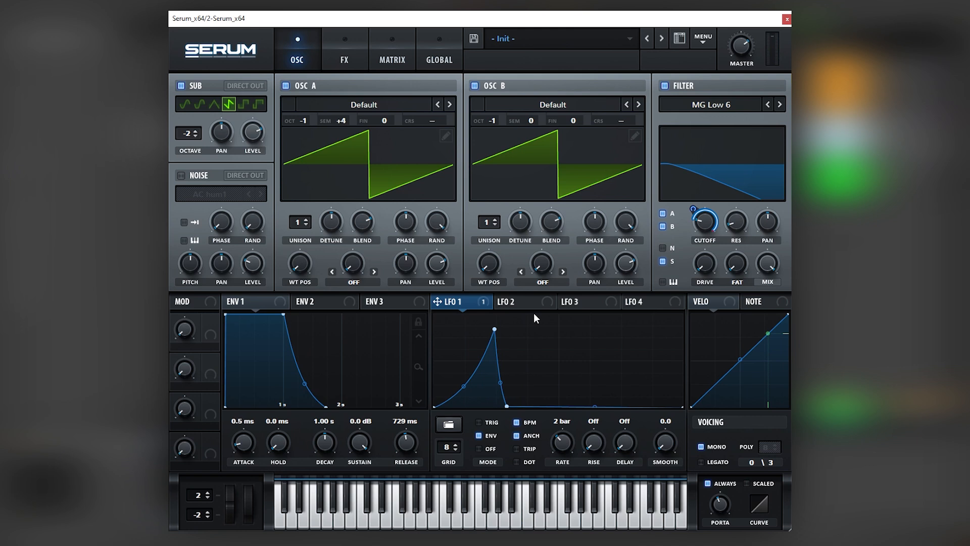
mouse_move(685, 202)
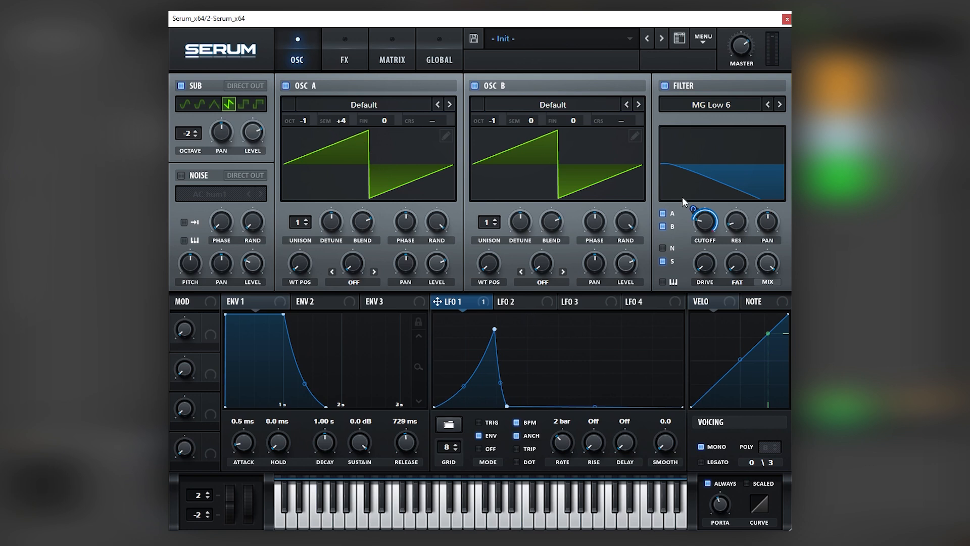
mouse_move(342, 65)
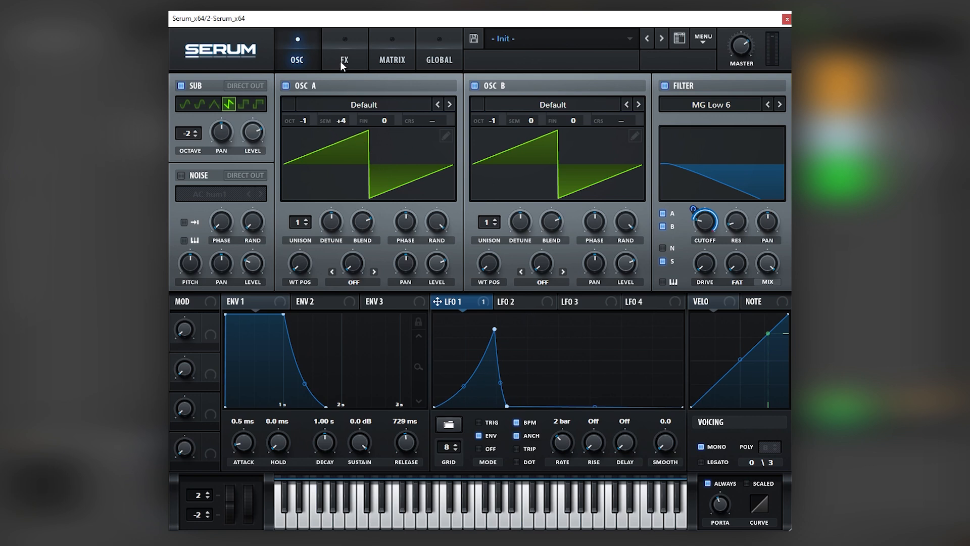
mouse_move(303, 54)
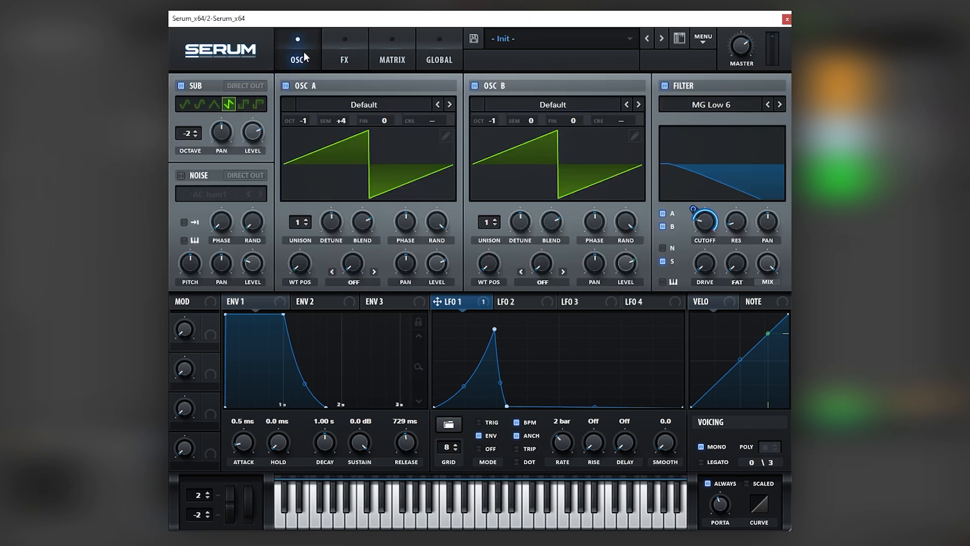